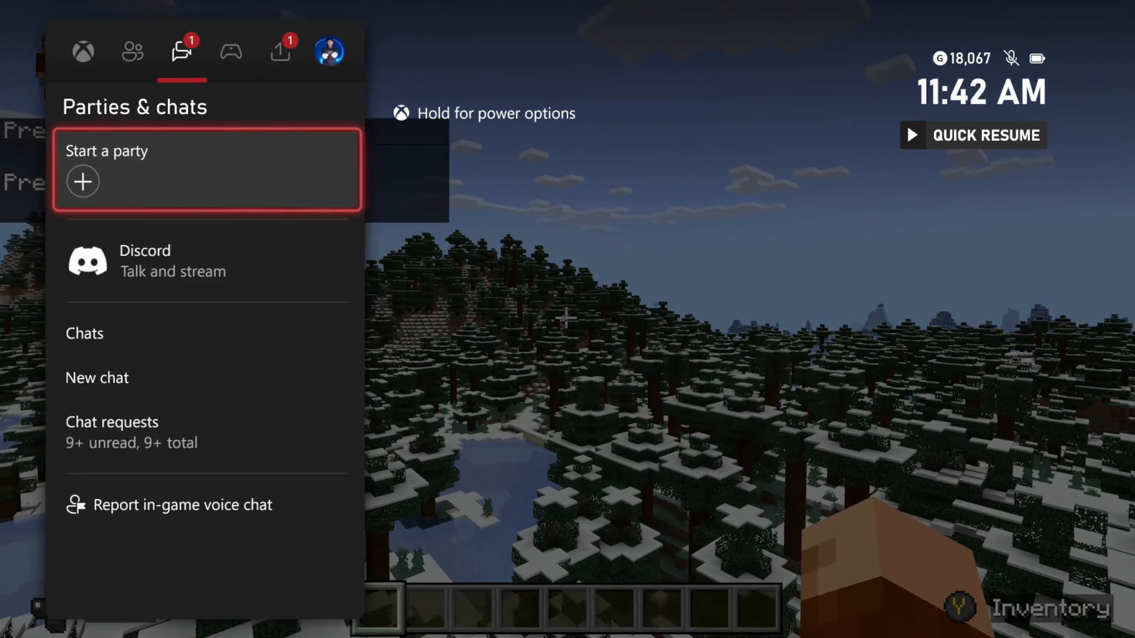
# Step: Stop the running gameplay recording from the guide's Capture & share options so the clip is saved
pyautogui.click(280, 51)
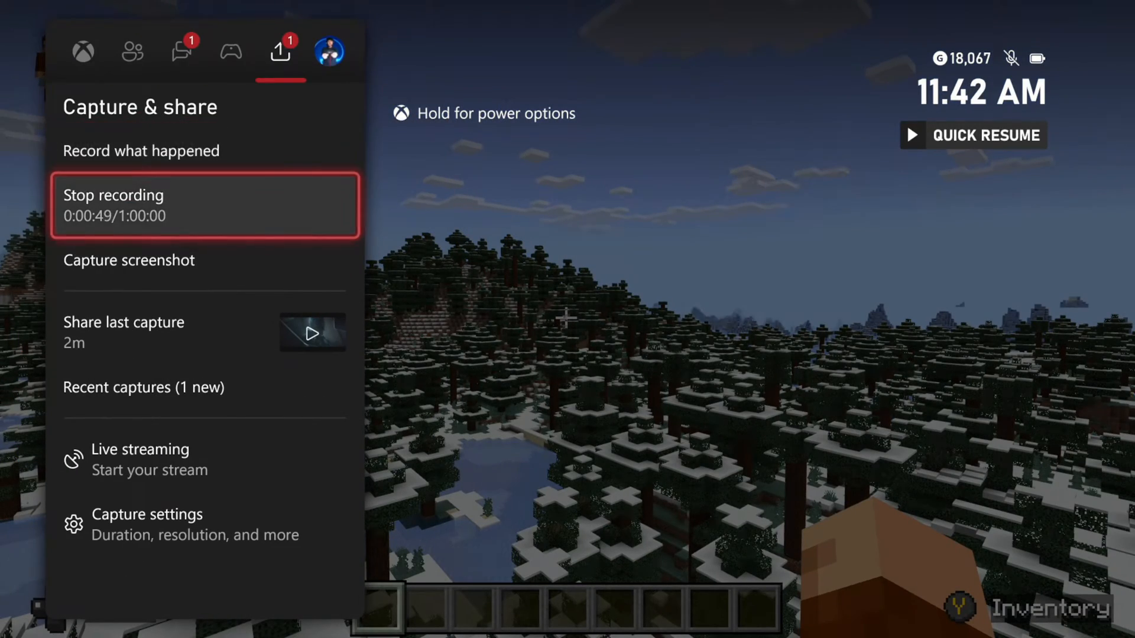
pyautogui.click(132, 50)
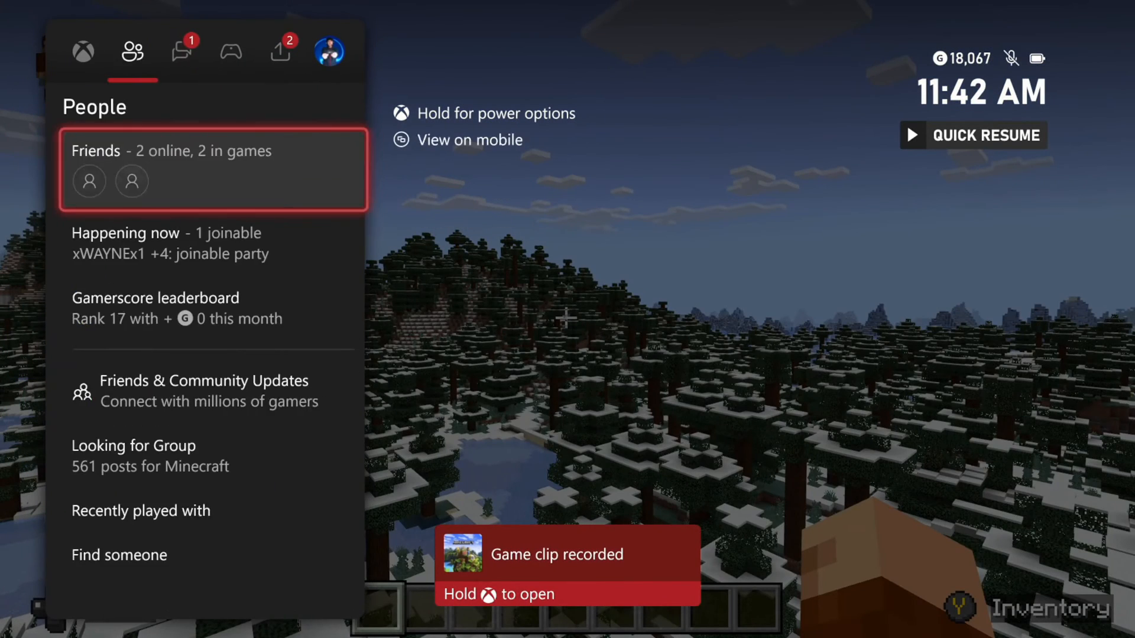
pyautogui.click(279, 51)
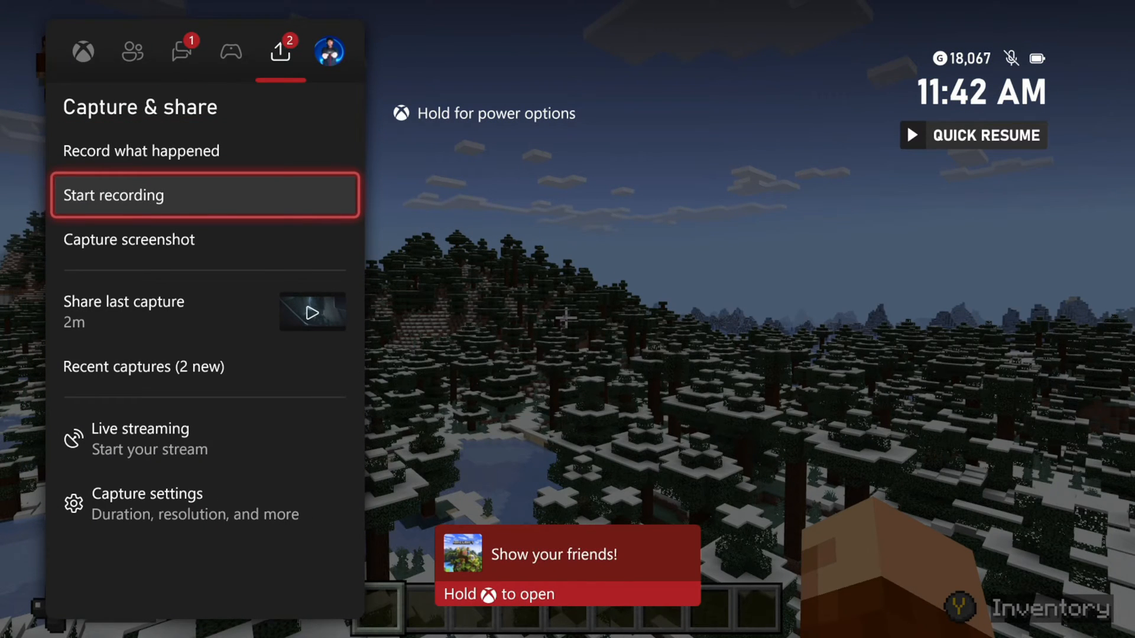
pyautogui.click(204, 195)
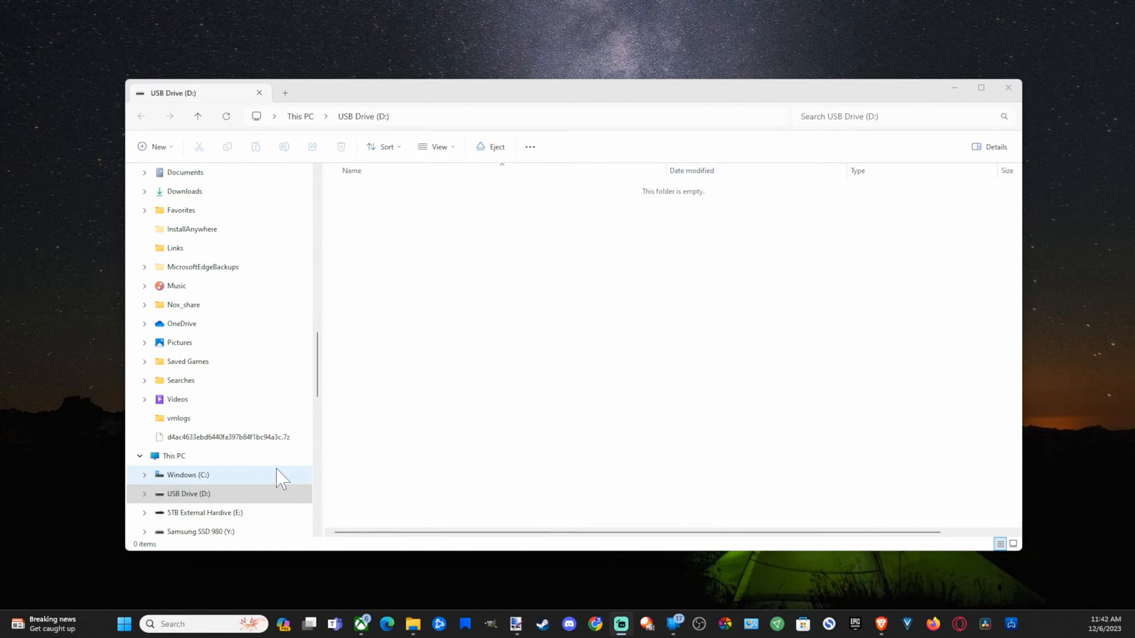
# Step: Show This PC's drive list and bring up the context actions for USB Drive (D:)
pyautogui.scroll(-3)
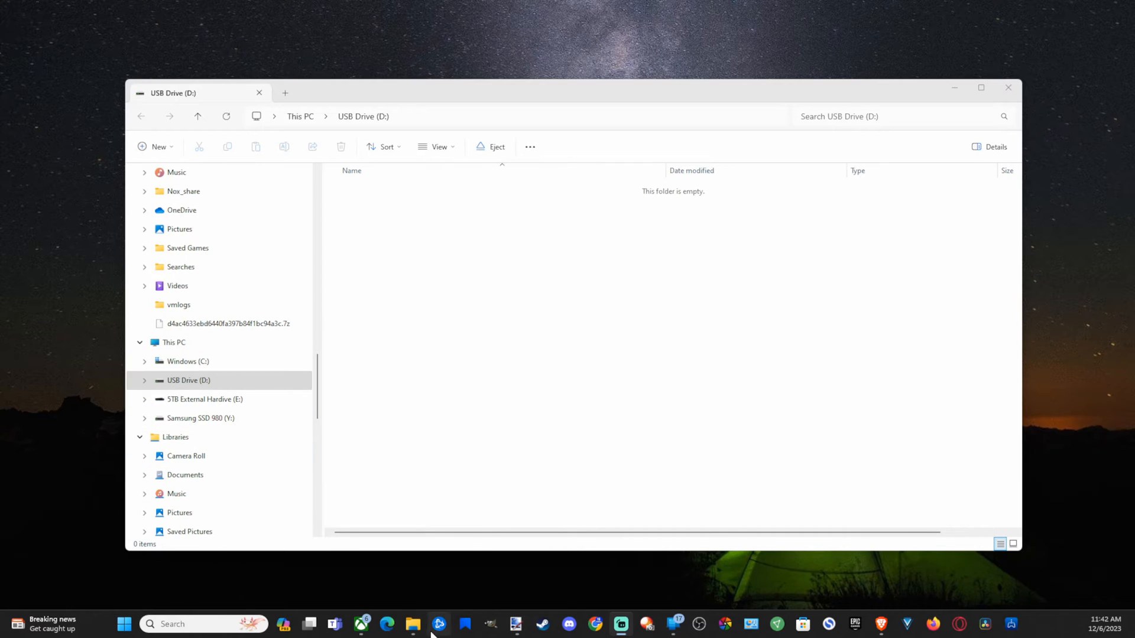
pyautogui.rightClick(412, 623)
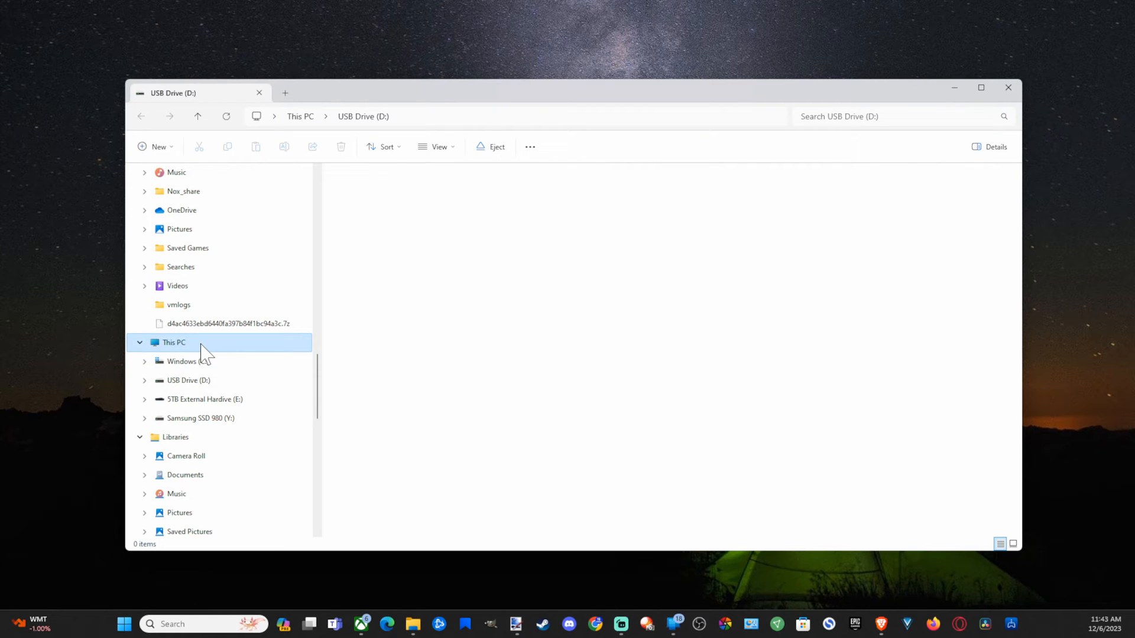
pyautogui.click(173, 343)
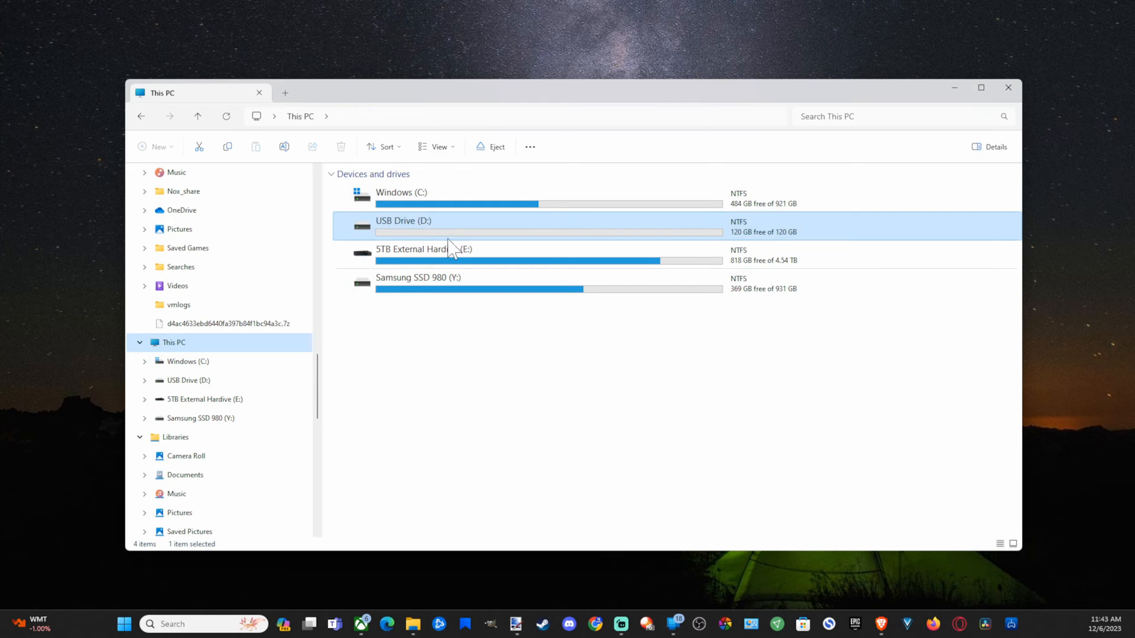
pyautogui.moveTo(429, 240)
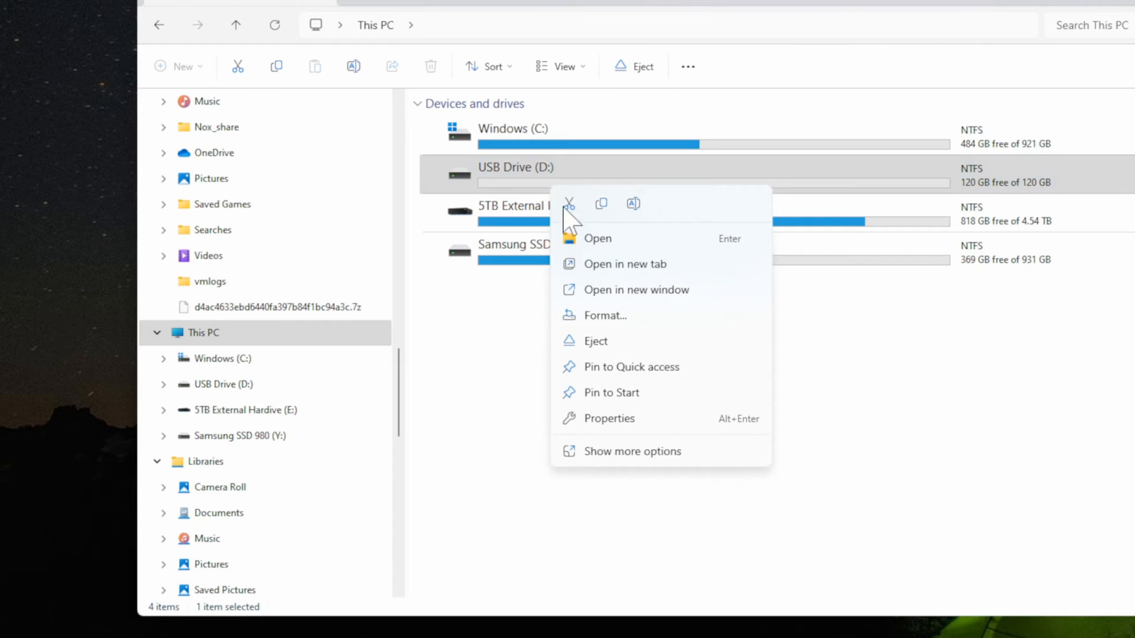
# Step: Format USB Drive (D:) as NTFS with quick format, confirming the erase-all-data warning
pyautogui.click(604, 314)
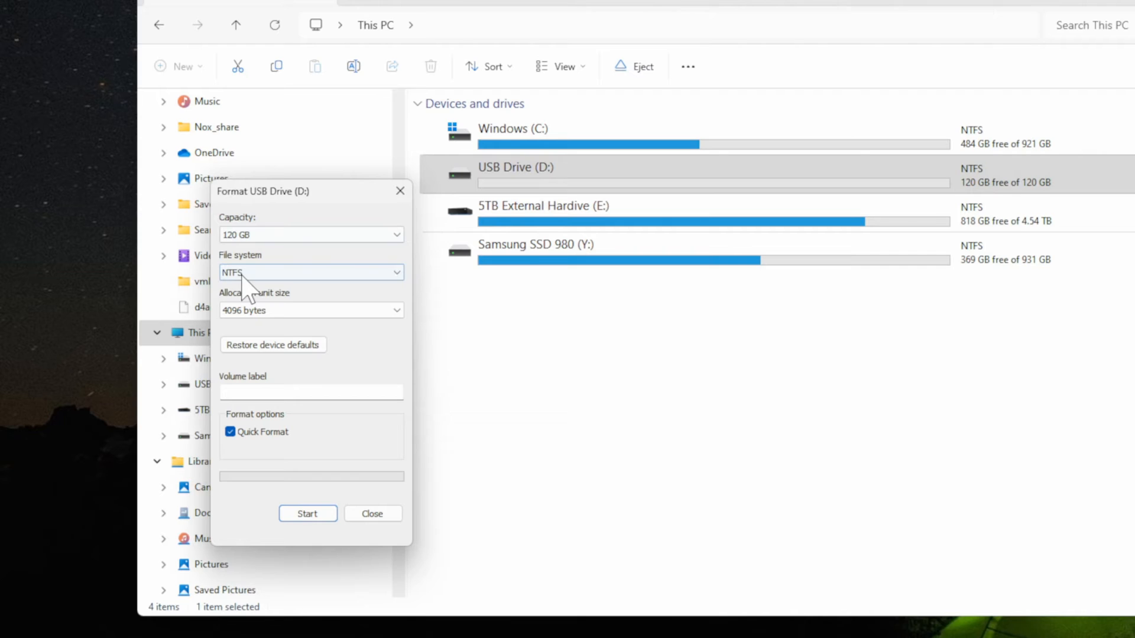
pyautogui.click(311, 272)
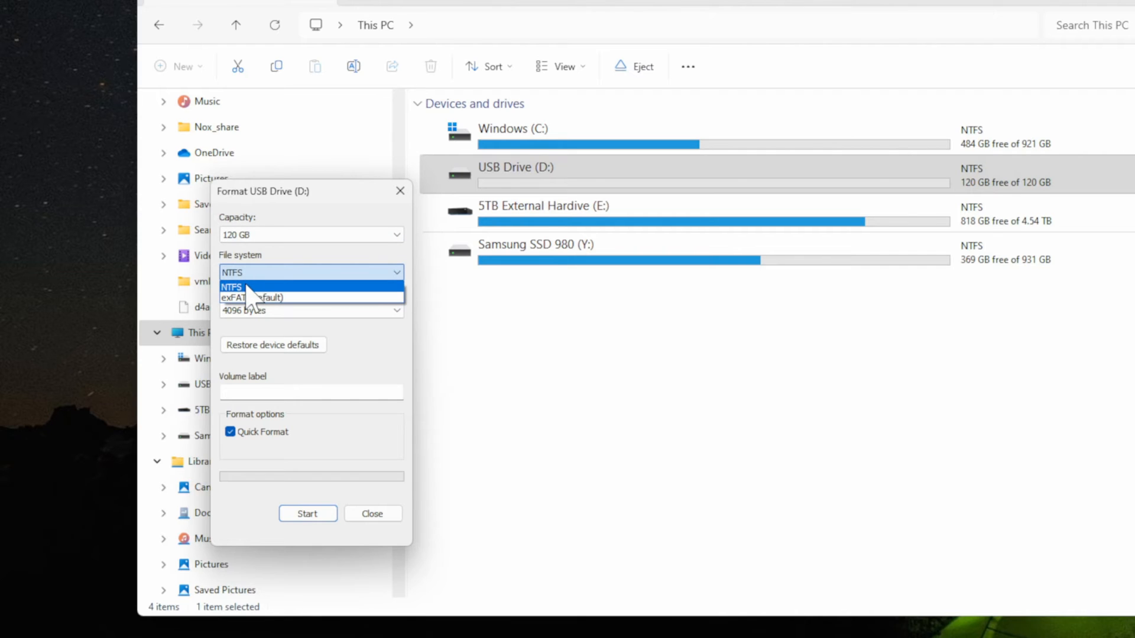
pyautogui.click(249, 286)
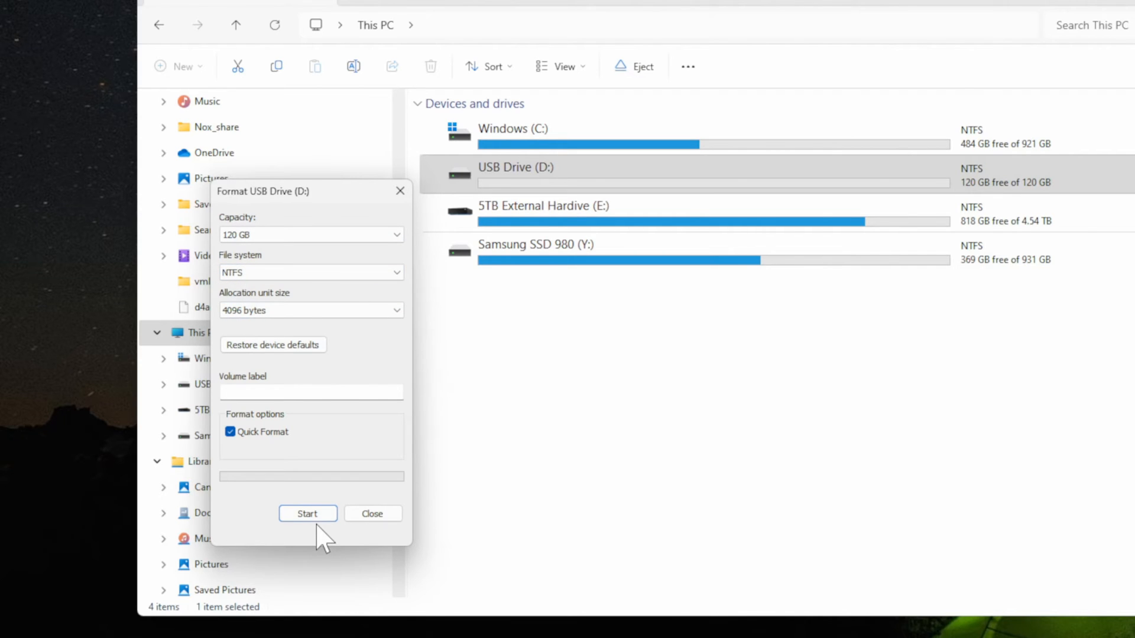
pyautogui.click(307, 513)
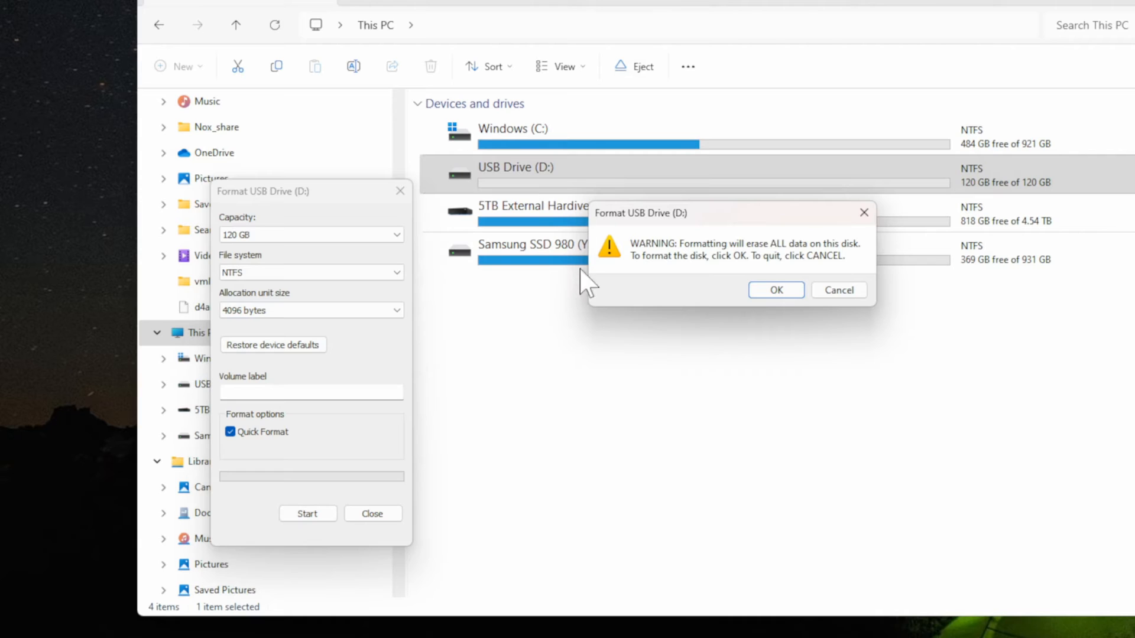
pyautogui.moveTo(618, 293)
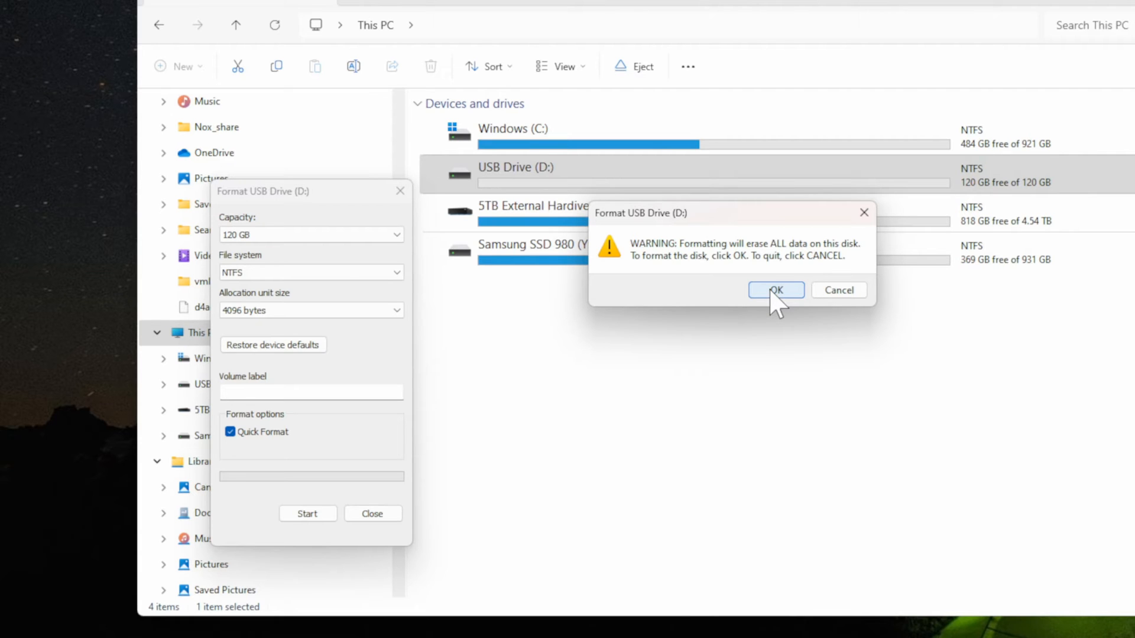
pyautogui.click(775, 290)
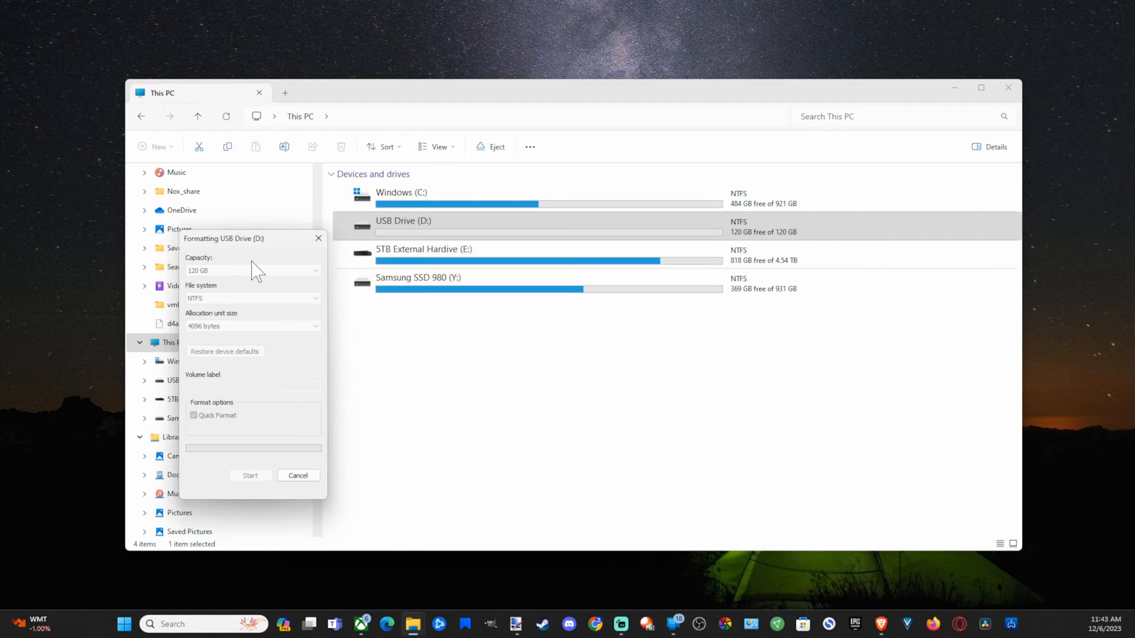
pyautogui.moveTo(238, 293)
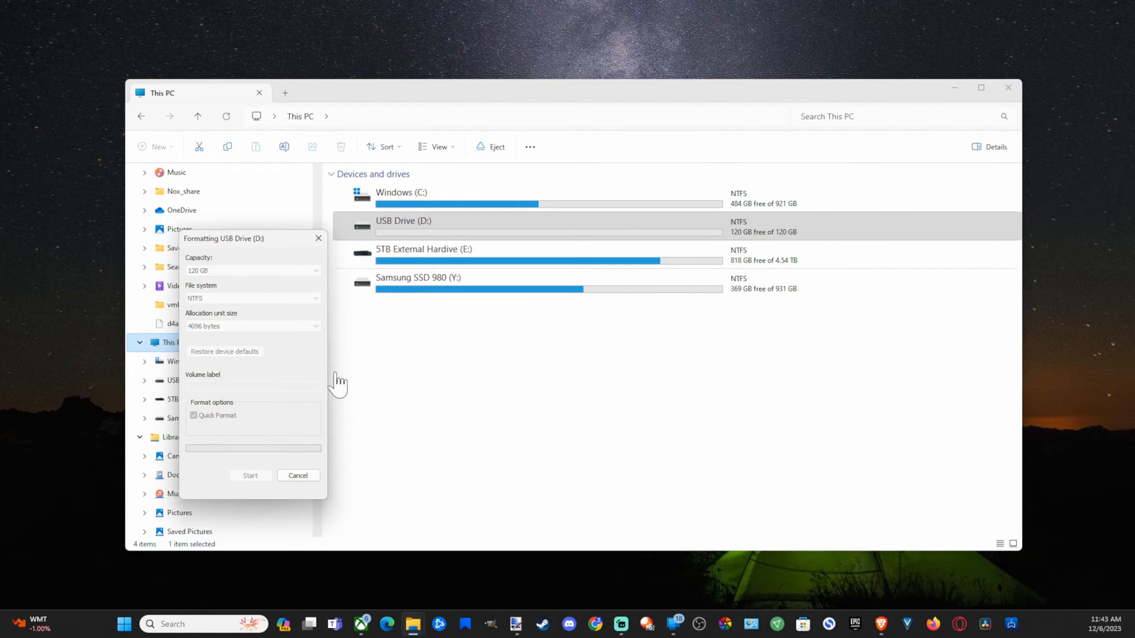
pyautogui.moveTo(260, 388)
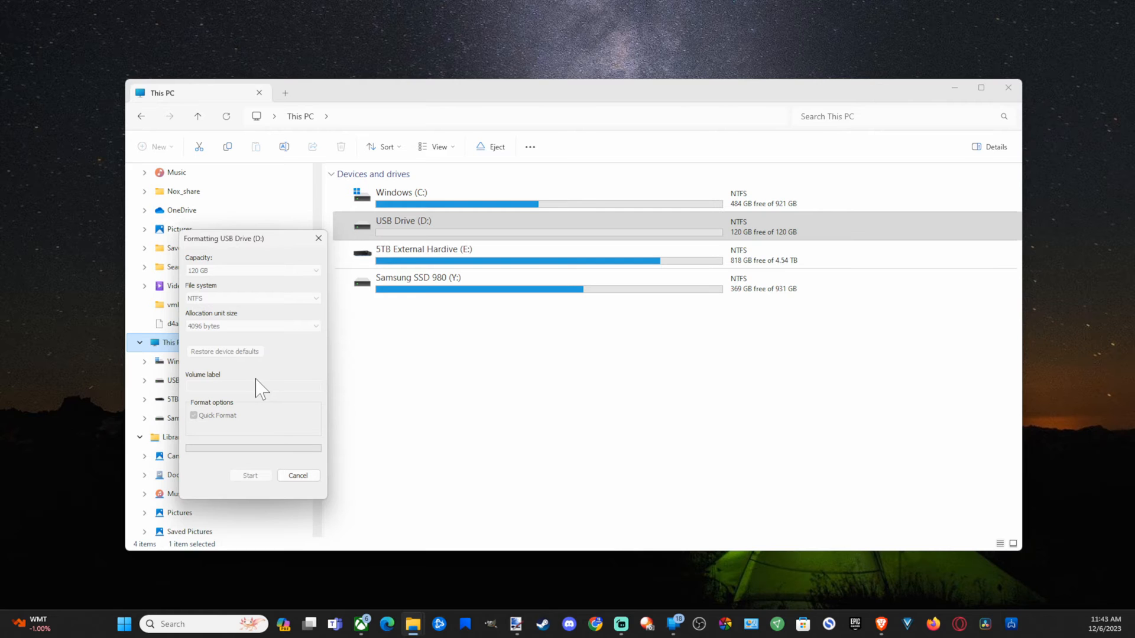
pyautogui.moveTo(257, 389)
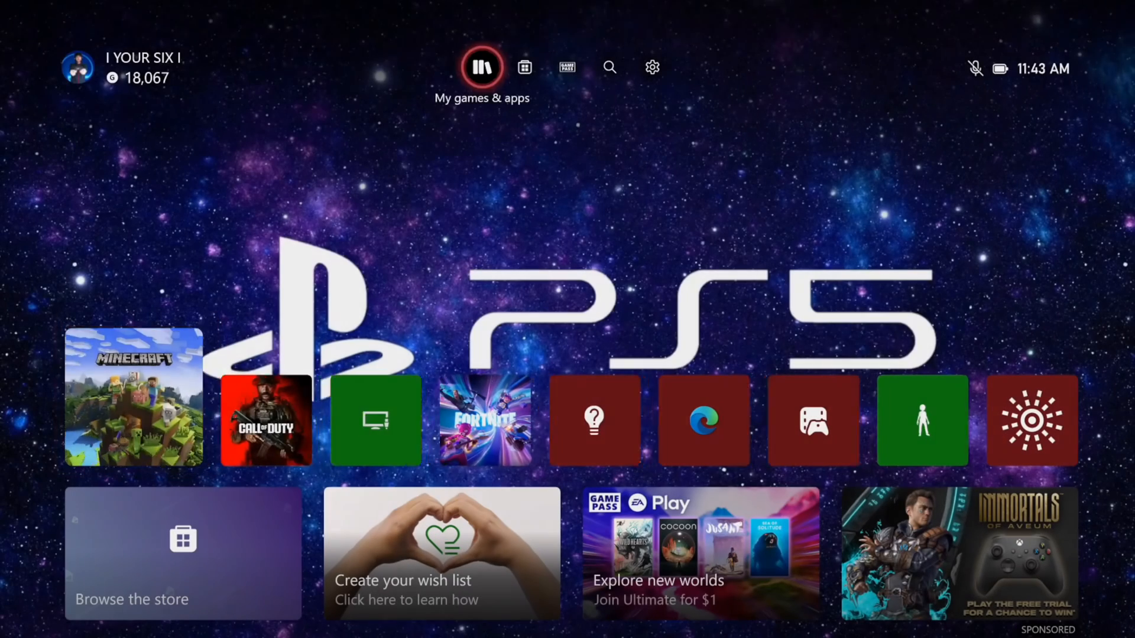
# Step: View the console's storage devices under System settings, where the USB flash disk is ready
pyautogui.click(650, 68)
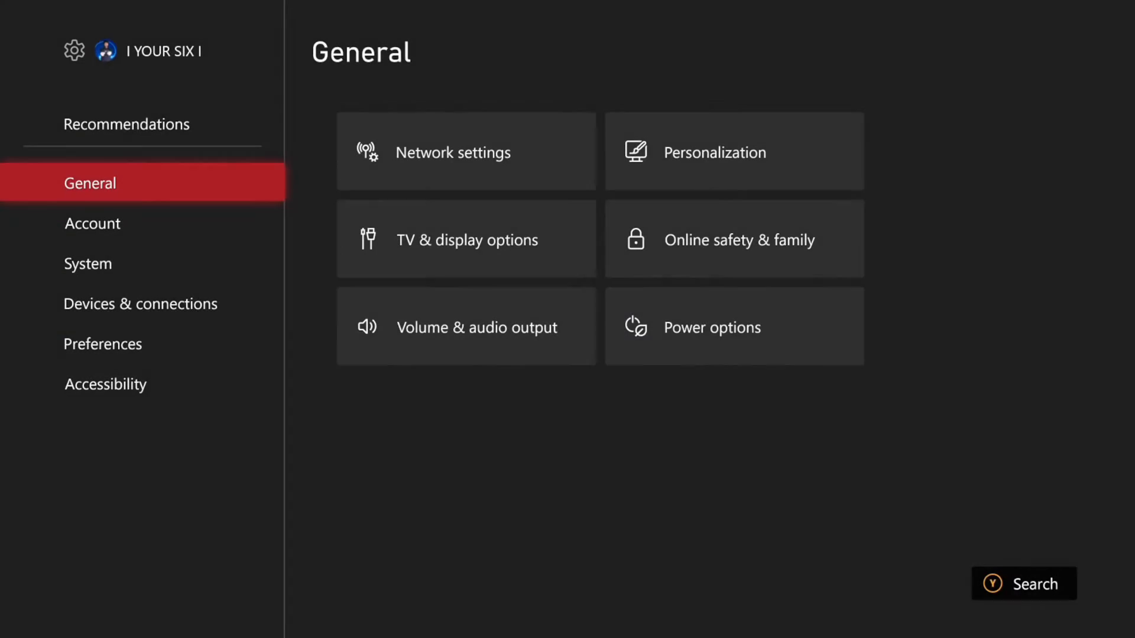
pyautogui.click(87, 263)
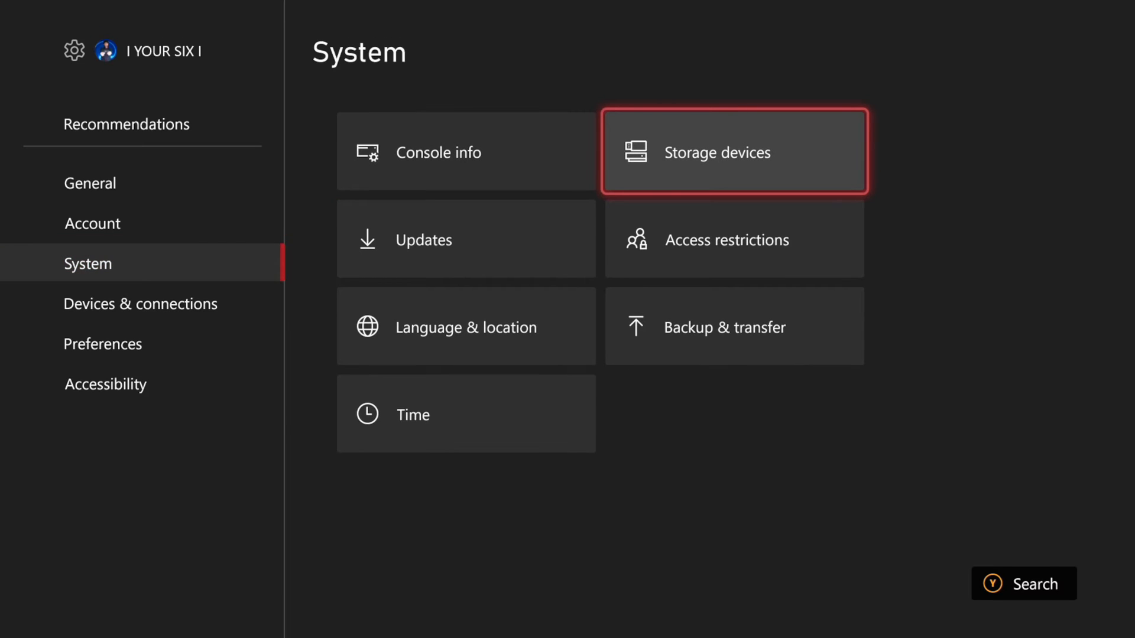
pyautogui.click(733, 151)
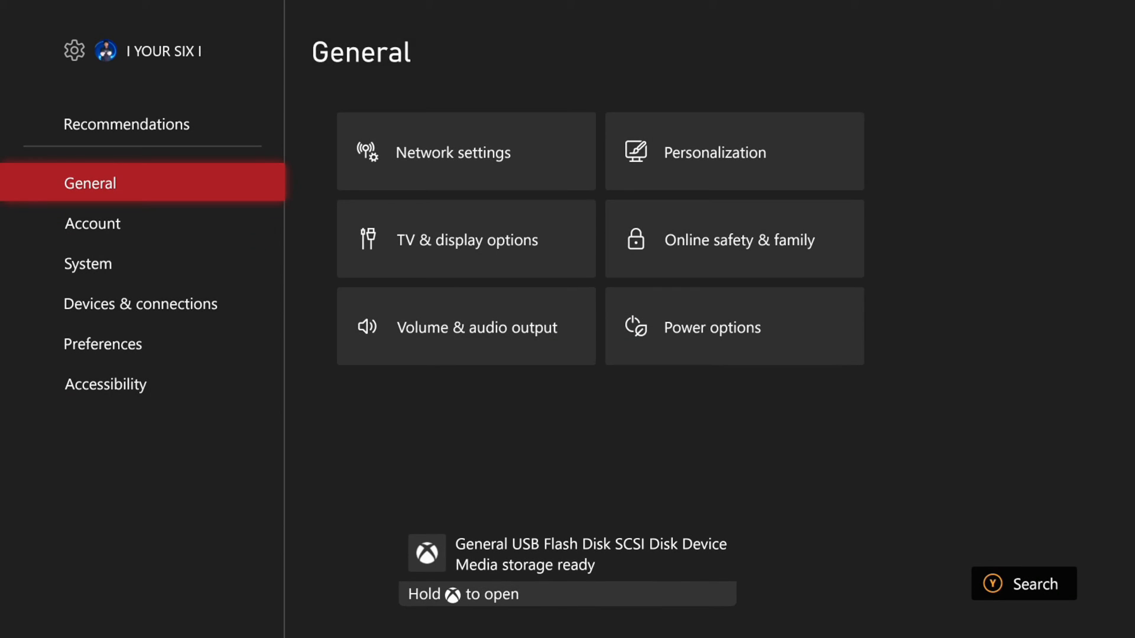
# Step: Set the capture save location to the General USB Flash Disk, dismissing the longer-clips notice
pyautogui.click(101, 344)
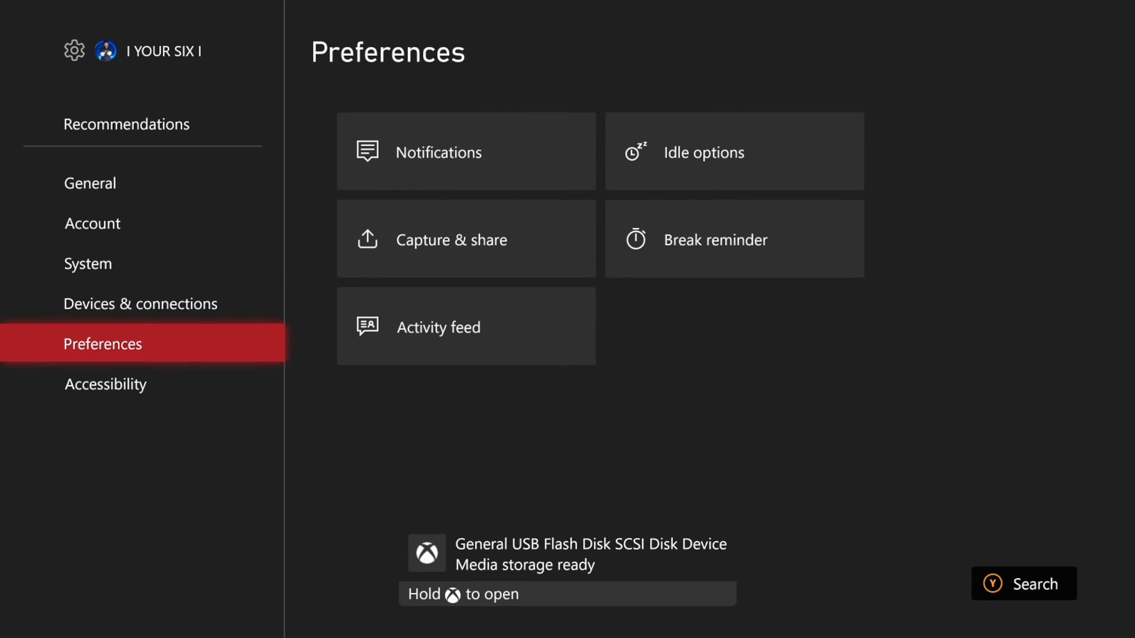
pyautogui.click(450, 240)
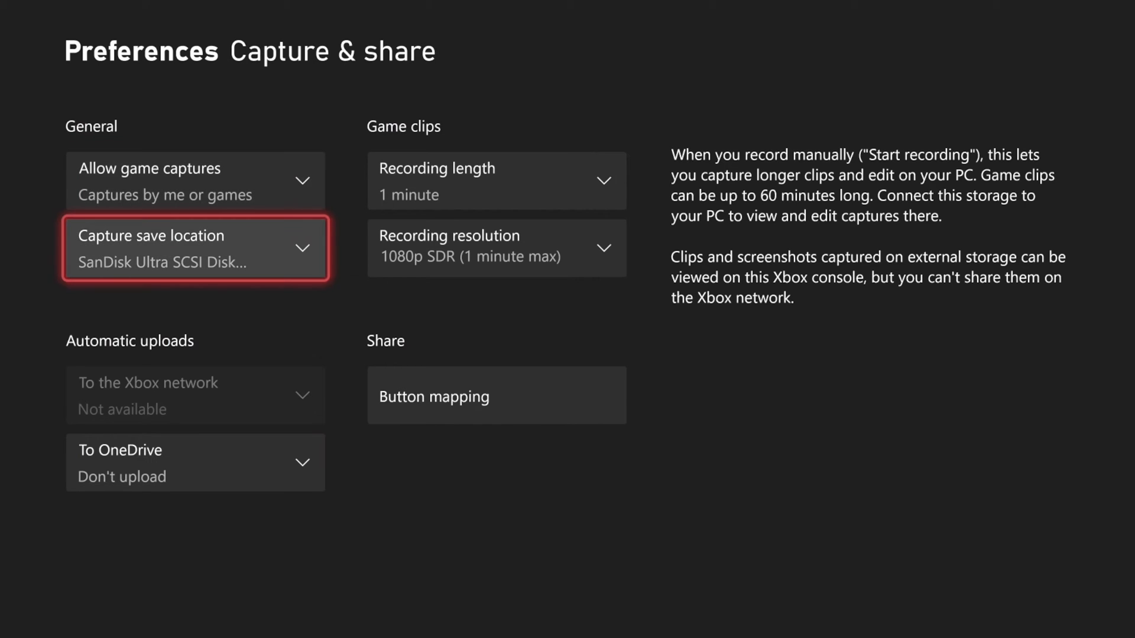
pyautogui.click(195, 247)
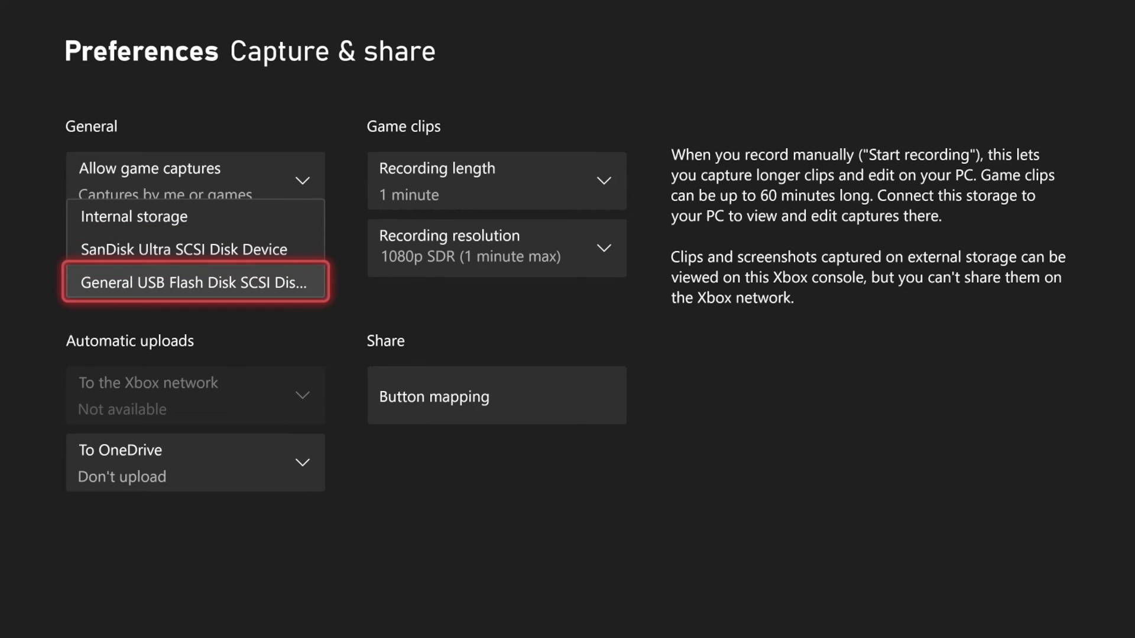
pyautogui.click(195, 283)
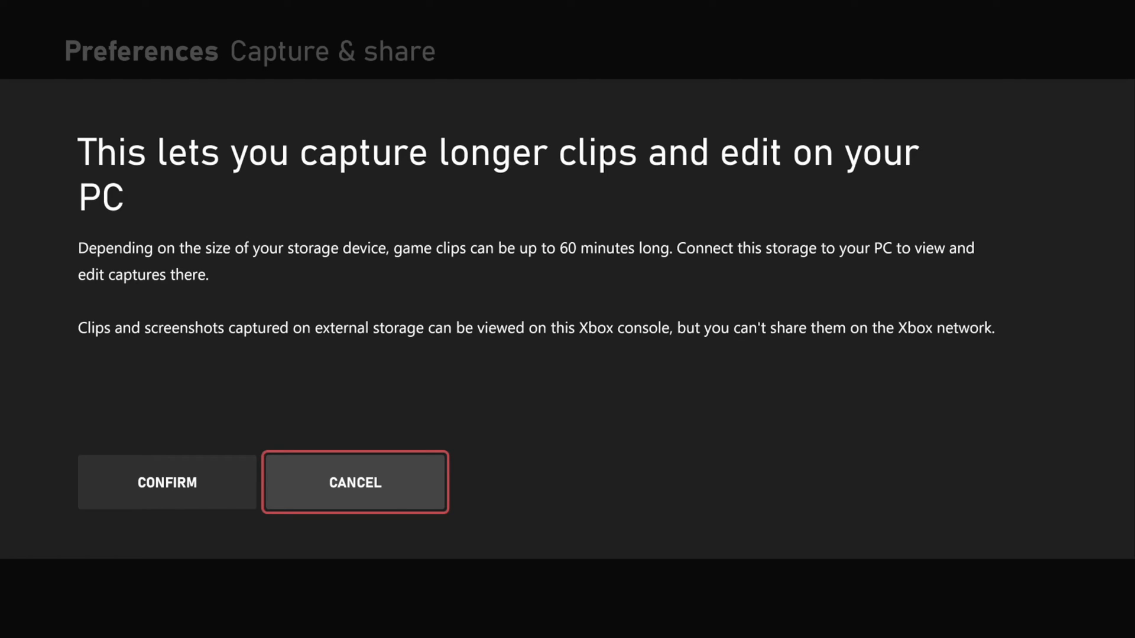
pyautogui.click(354, 483)
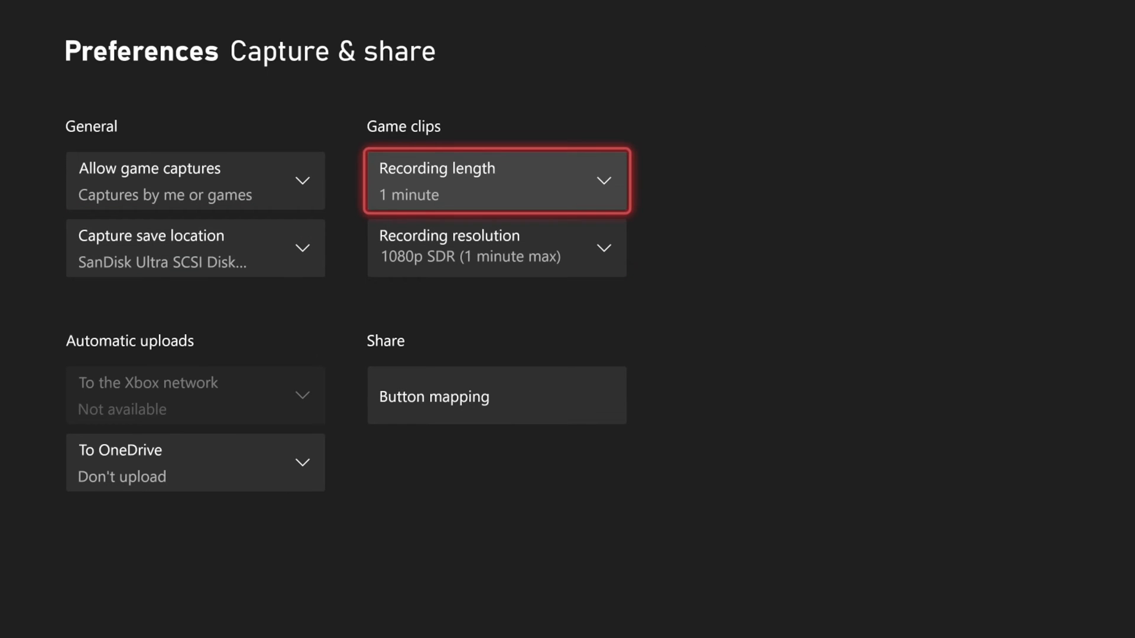
# Step: Keep the recording resolution at 1080p SDR and leave the capture settings
pyautogui.click(495, 247)
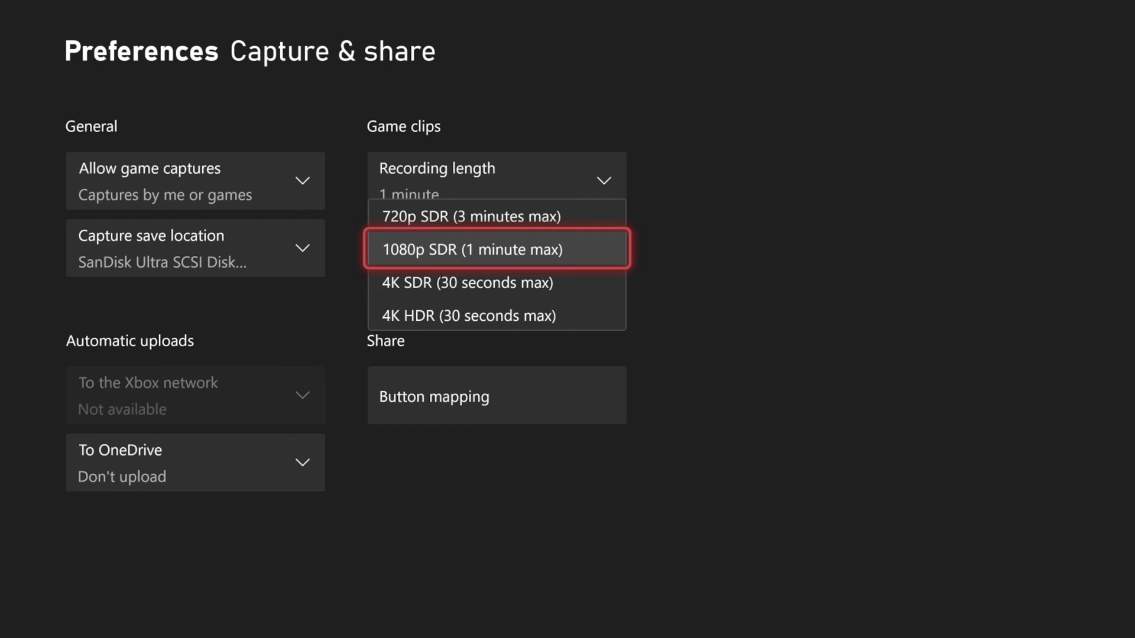
pyautogui.click(473, 250)
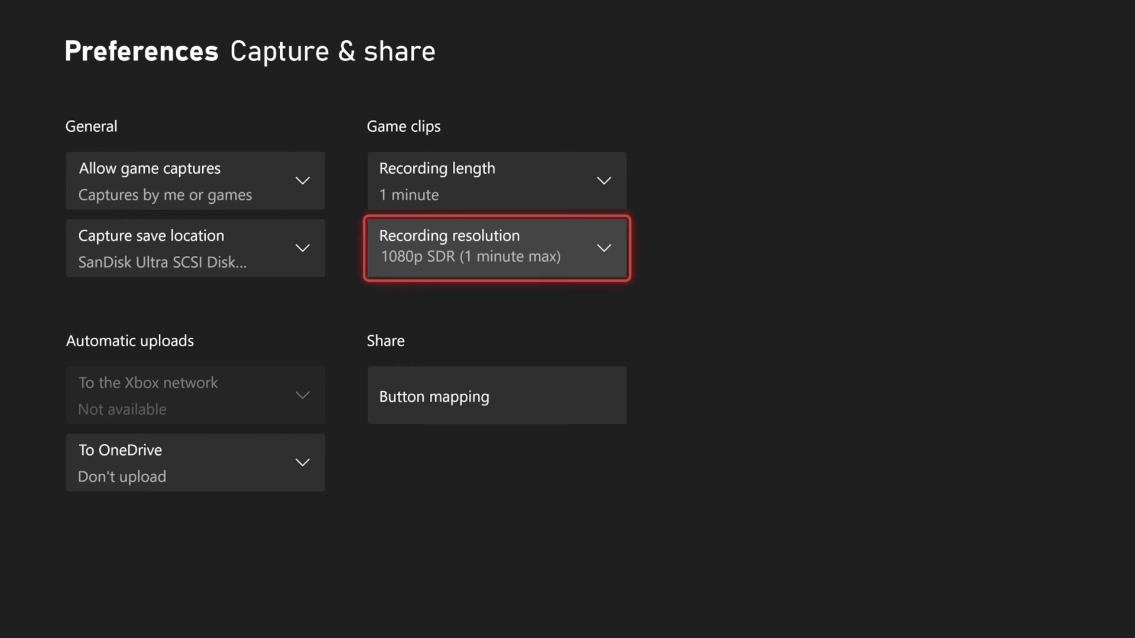
pyautogui.press('Xbox')
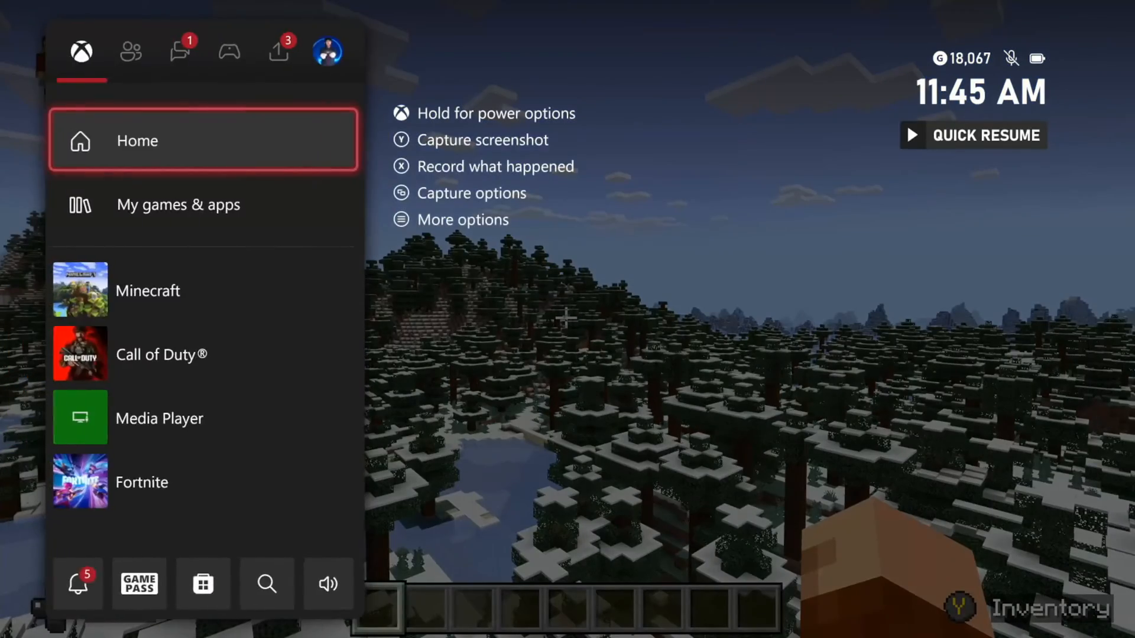
# Step: View the latest captures over Minecraft, noting external clips must be shared from a PC
pyautogui.click(279, 51)
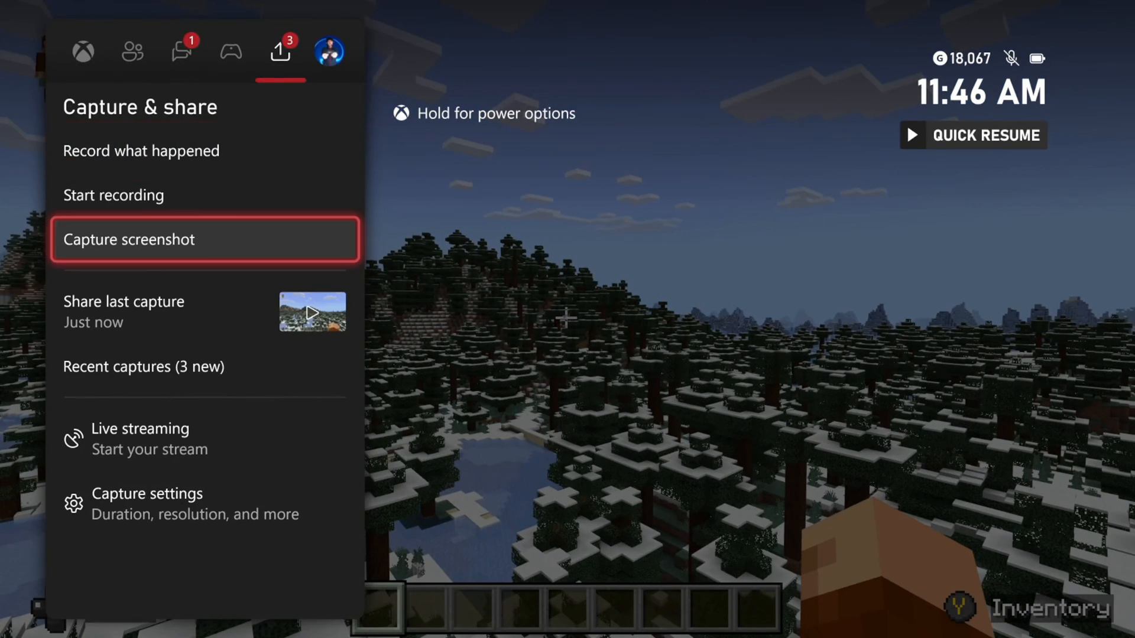
pyautogui.click(205, 240)
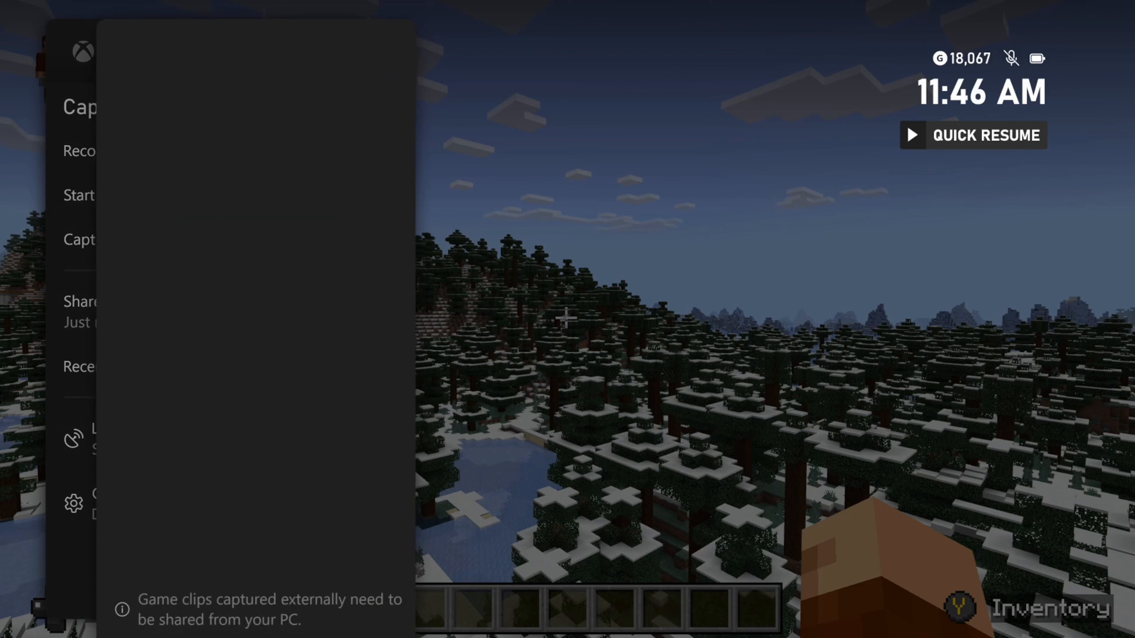